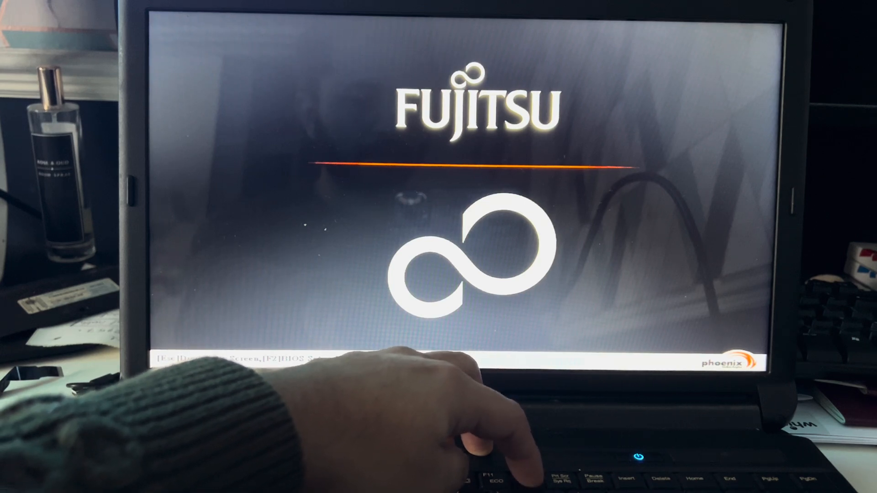
Step: Press F12 at the Fujitsu logo to bring up the Boot Menu
{"action": "key", "text": "f12"}
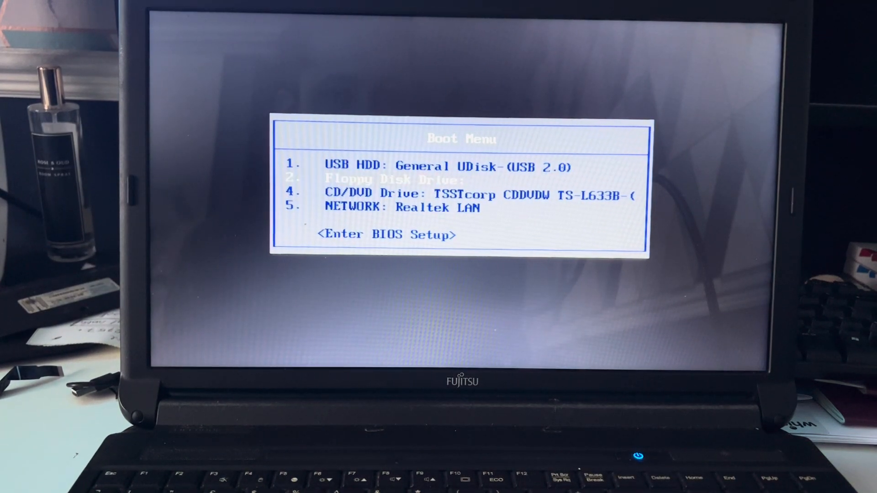
Step: Choose <Enter BIOS Setup> from the Boot Menu to reach the Setup Utility's Boot page
{"action": "key", "text": "down"}
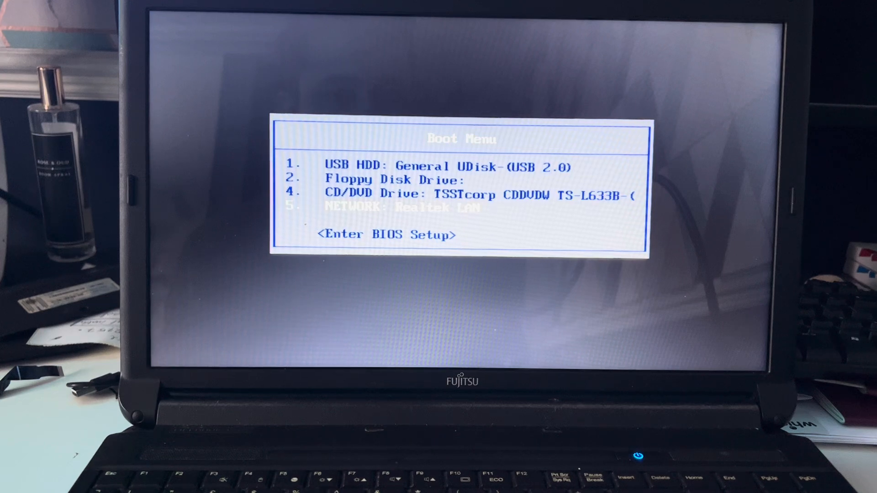
{"action": "key", "text": "up"}
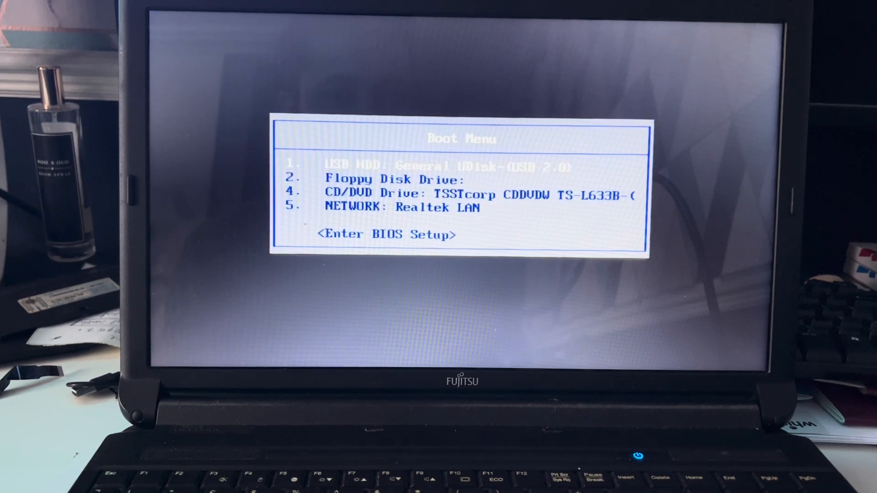
{"action": "key", "text": "down"}
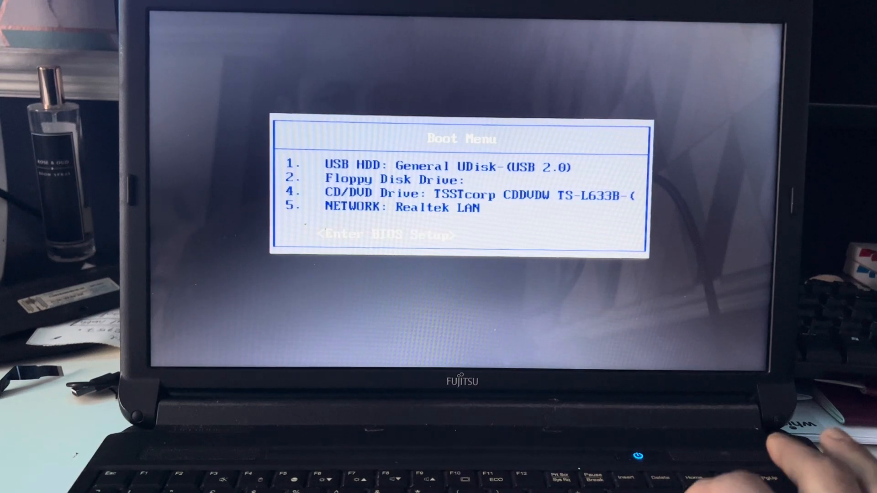
{"action": "key", "text": "enter"}
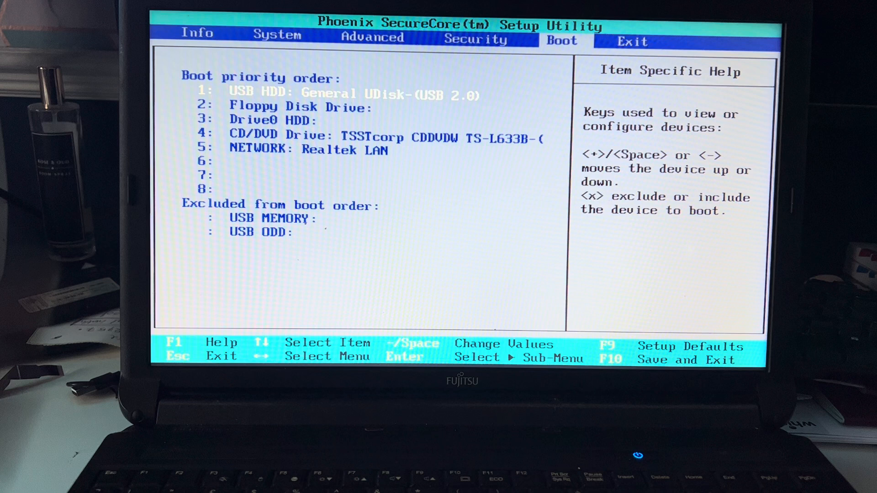
Step: Exclude the Floppy Disk Drive from the boot order with X
{"action": "key", "text": "down"}
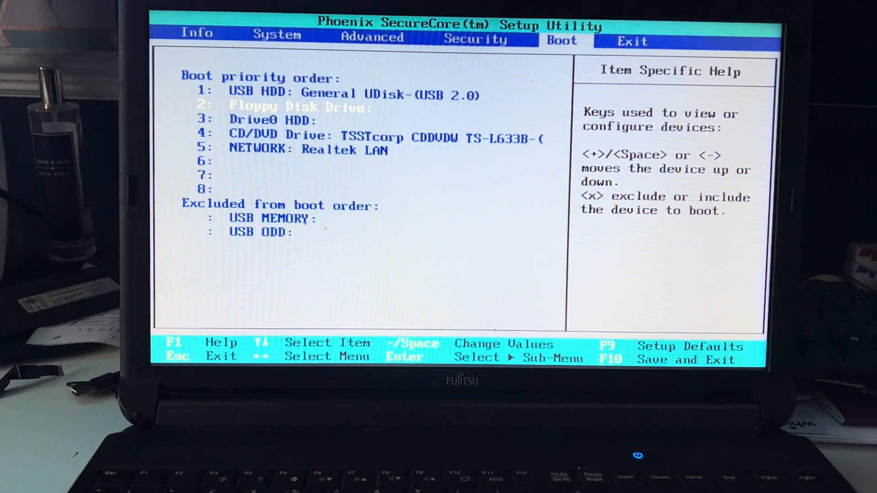
{"action": "key", "text": "x"}
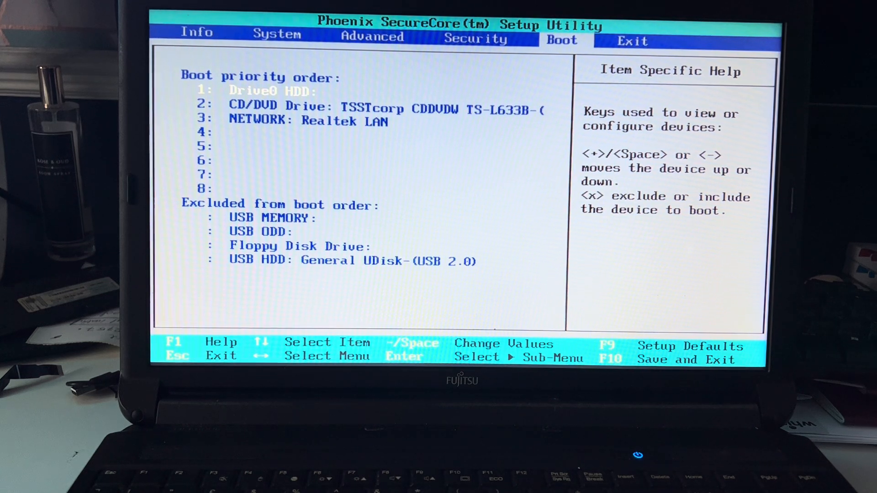
Step: Re-include the excluded USB HDD as boot priority 1, ahead of Drive0 HDD
{"action": "key", "text": "Down"}
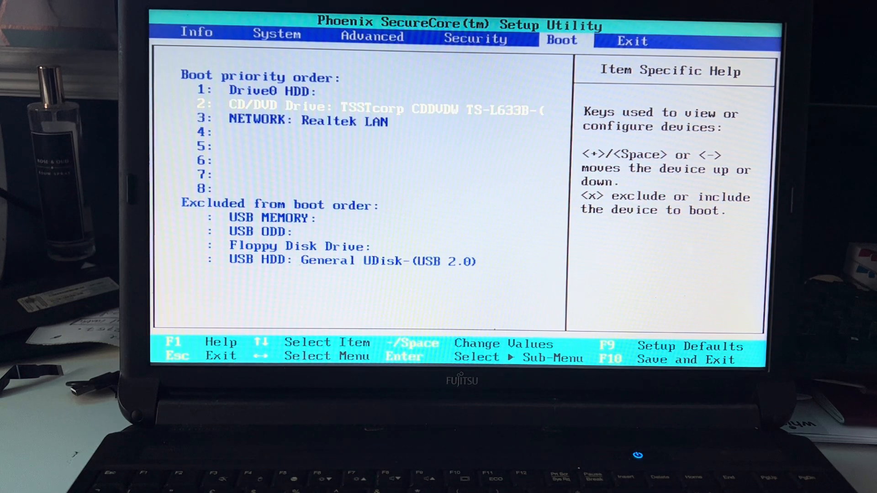
{"action": "key", "text": "Up"}
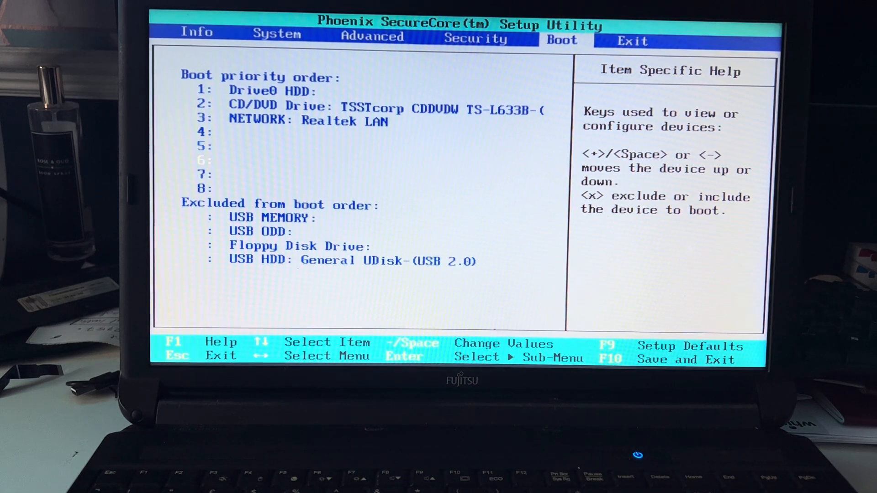
{"action": "key", "text": "down"}
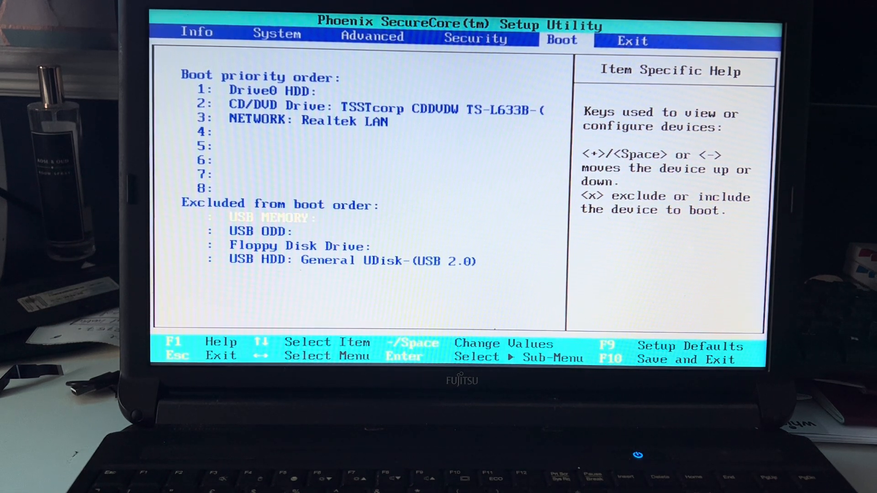
{"action": "key", "text": "down"}
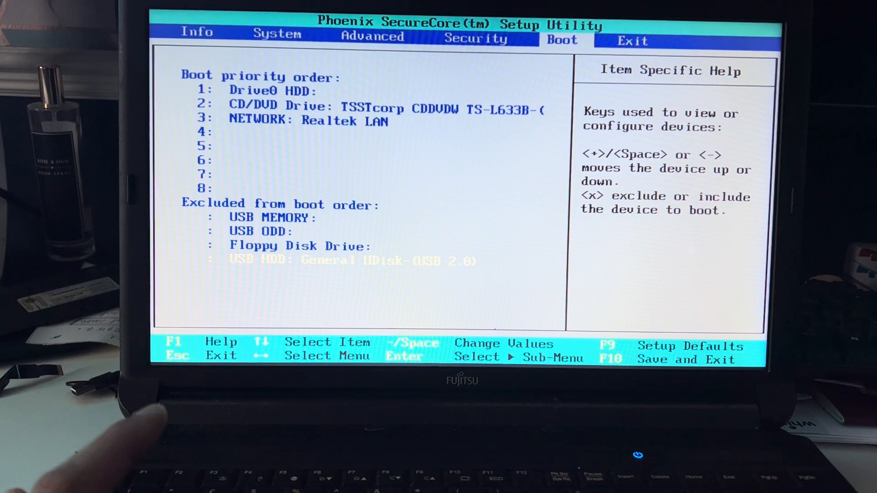
{"action": "key", "text": "x"}
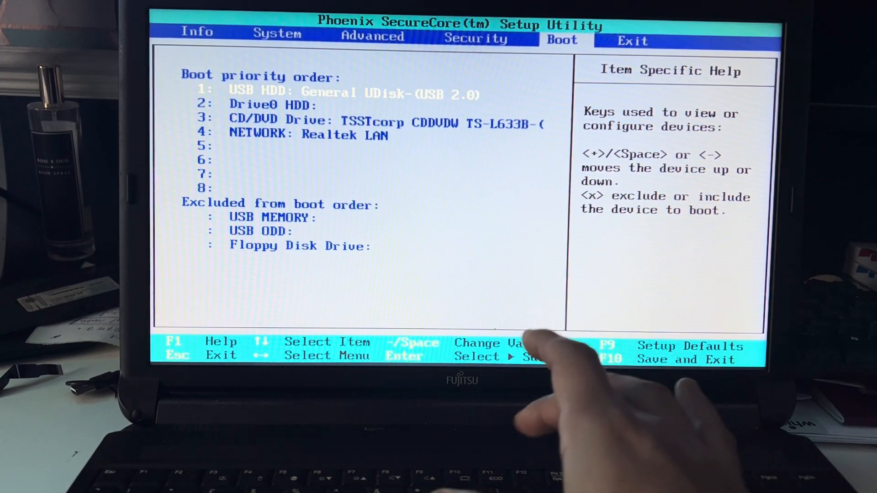
Step: Save the boot order changes with F10 and confirm Yes to exit
{"action": "key", "text": "f10"}
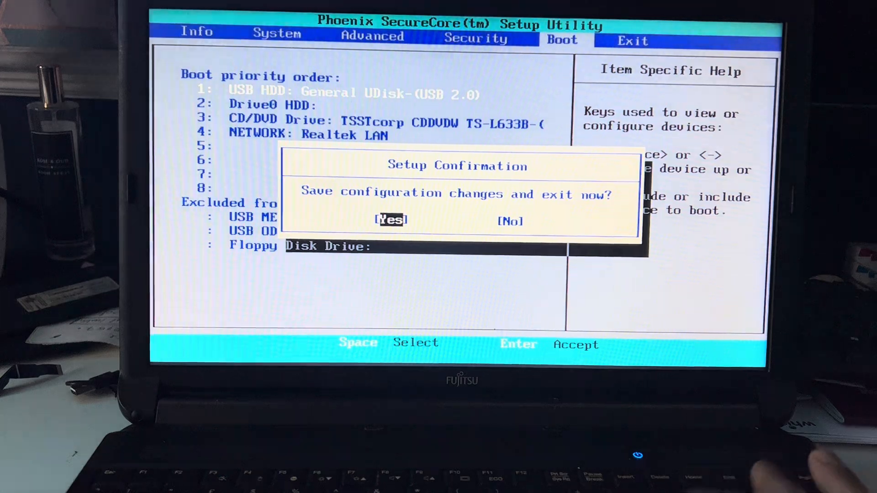
{"action": "key", "text": "Enter"}
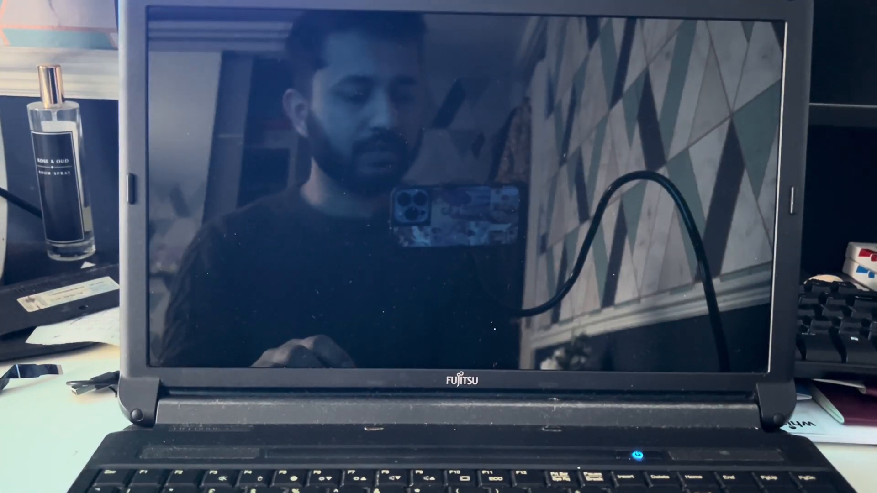